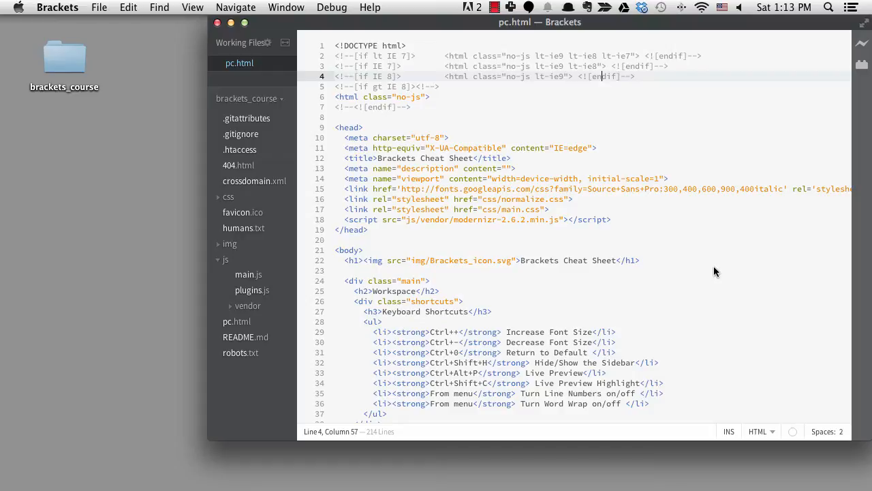
Step: Scroll down to the Workspace heading inside the main div of pc.html
scroll("down", 3)
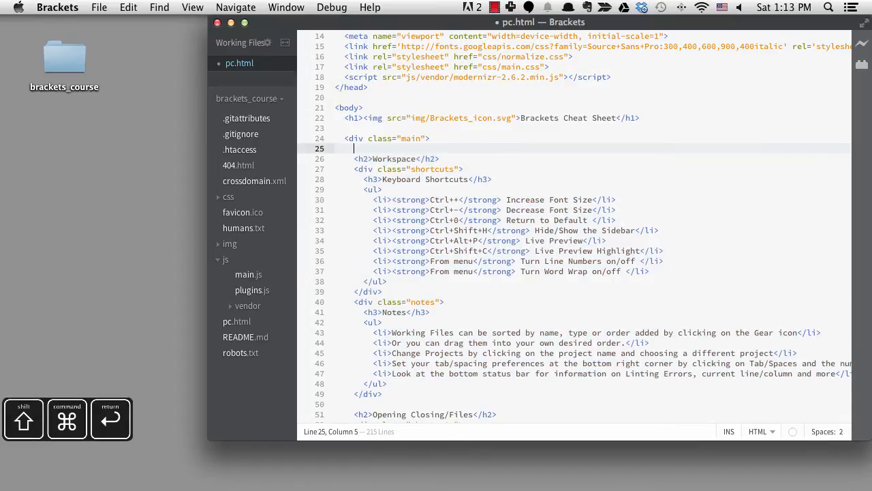
Step: Type <sec and accept the hint to insert <section></section> above Workspace
type("<section>")
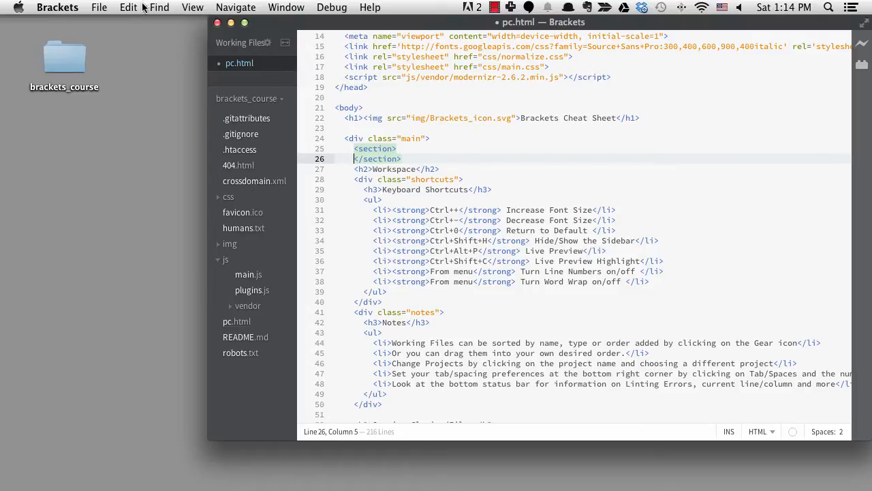
Step: Open the Edit menu to find Move Line Down
left_click(128, 7)
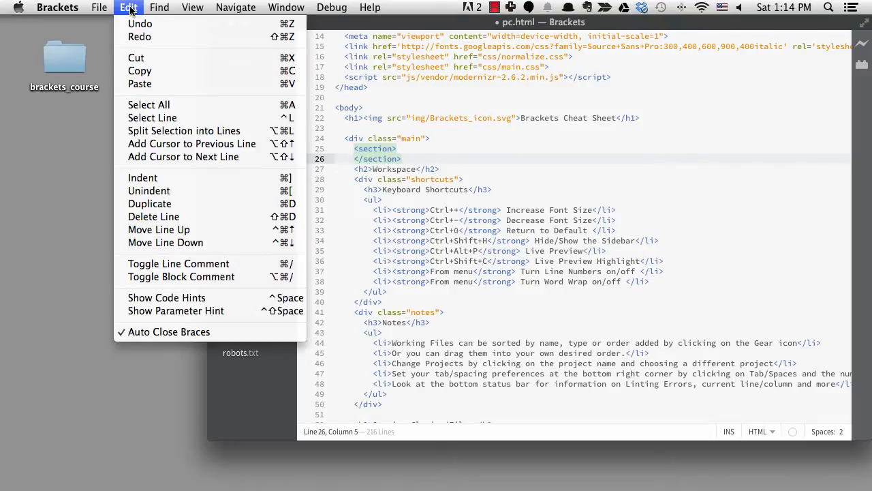
mouse_move(159, 229)
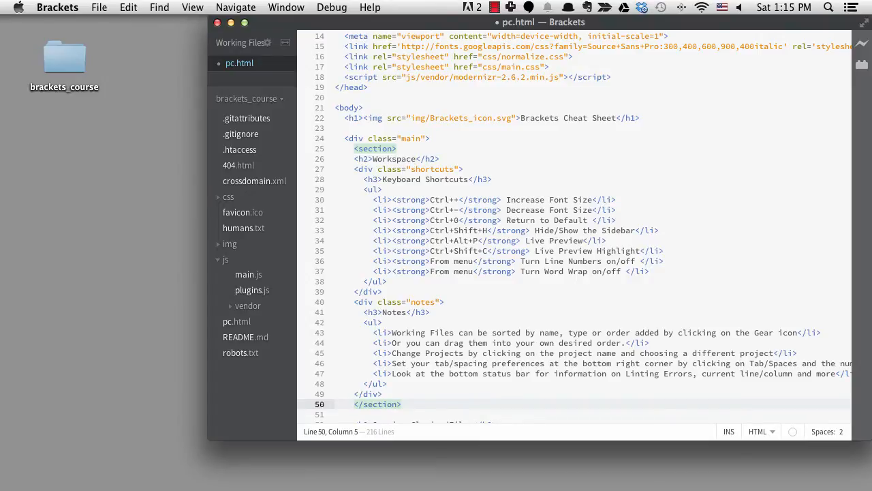
Step: Jump to the line start and show the Edit menu's Indent/Unindent commands
key("cmd+Left")
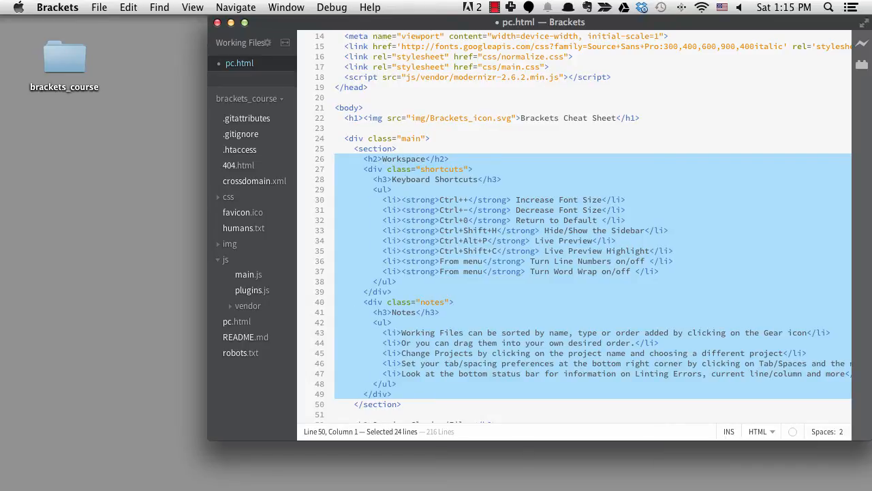
mouse_move(644, 9)
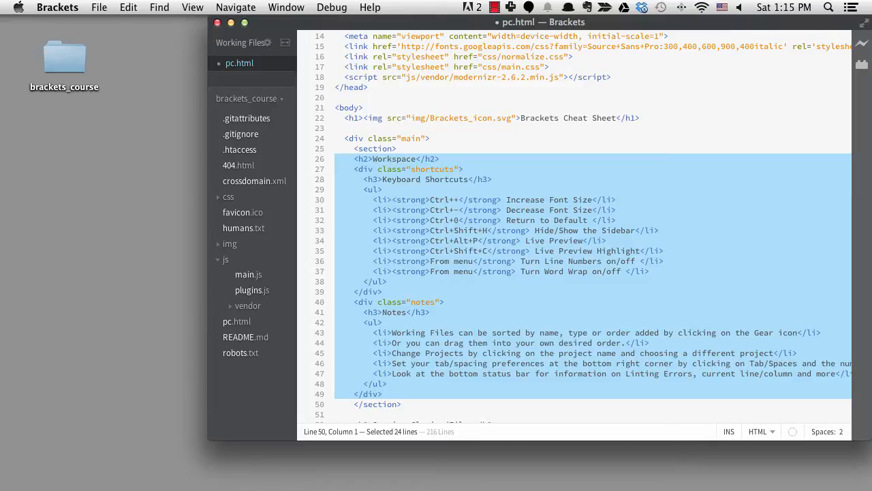
left_click(128, 8)
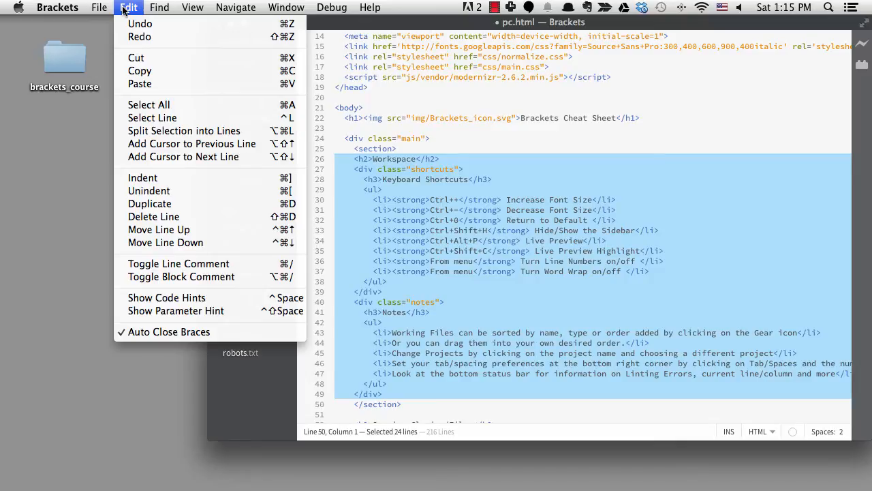
Step: Close the Edit menu, deselect the Workspace lines and undo the last change
left_click(128, 8)
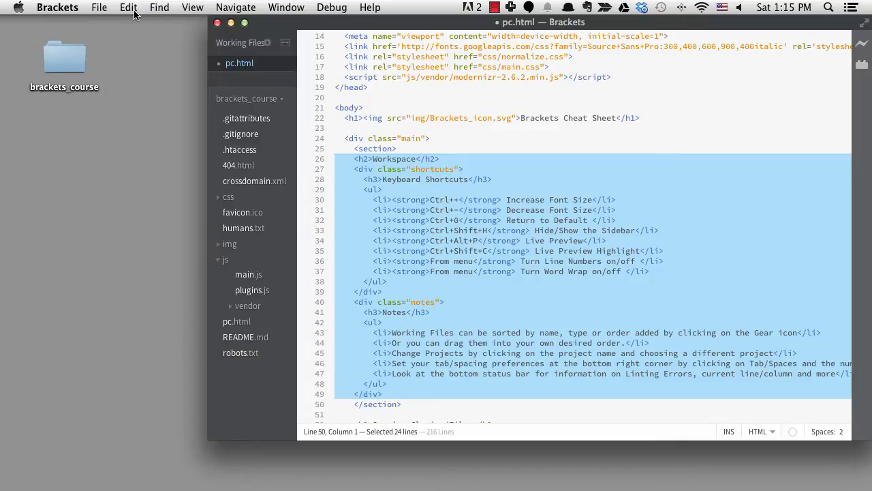
left_click(364, 159)
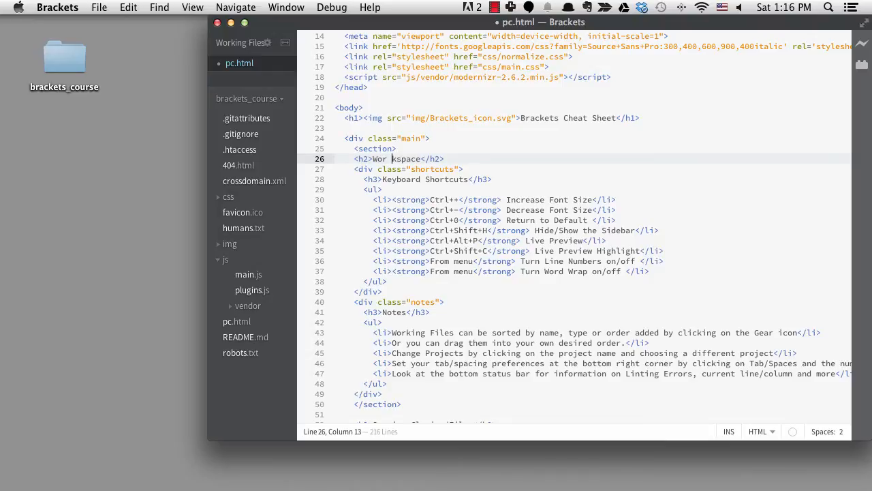
key("cmd+z")
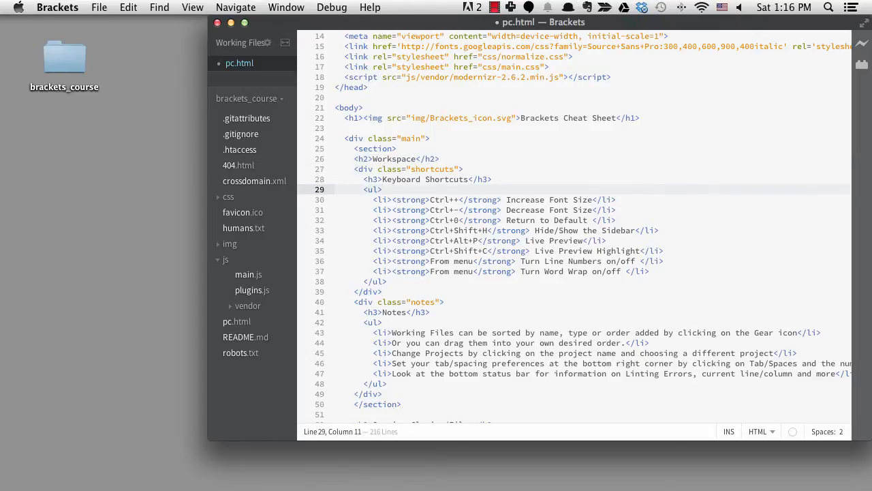
Step: Add <section> above the next topic and move its closing tag below the notes
scroll("down", 3)
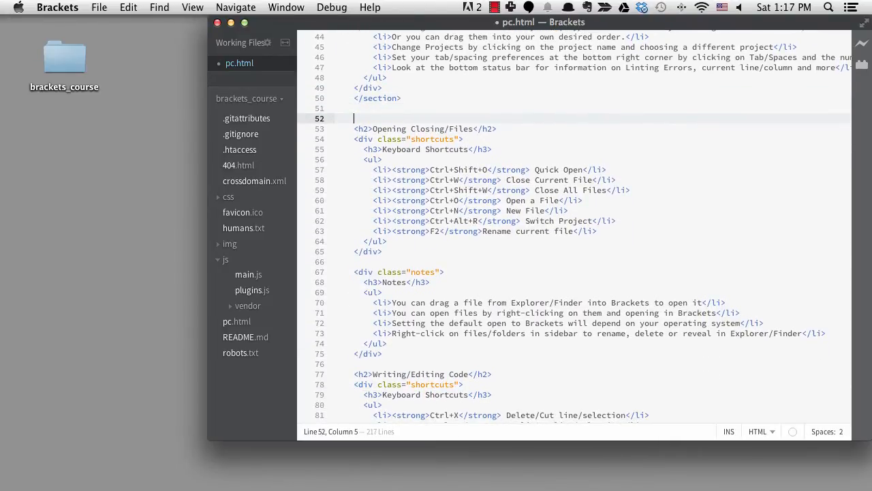
type("<section>")
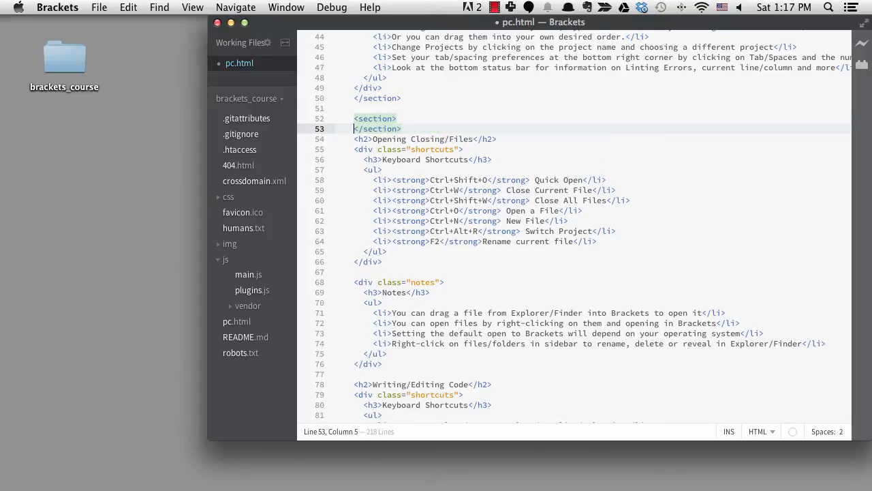
key("ctrl+l")
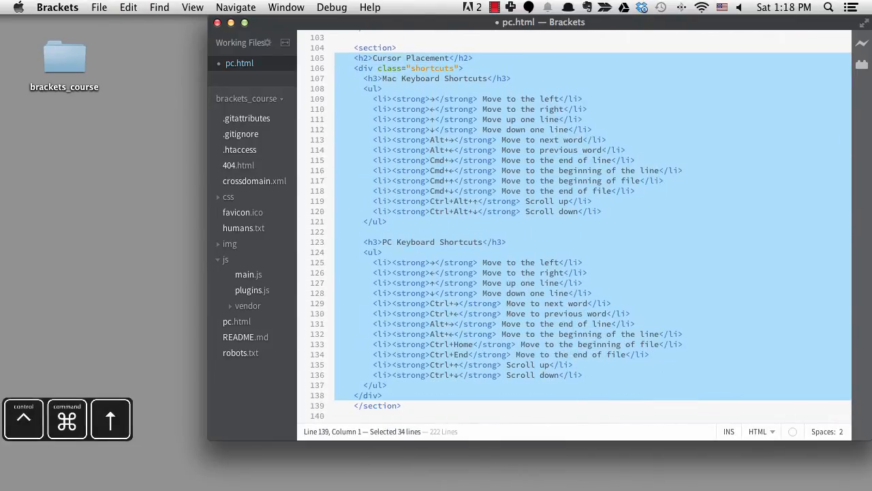
Step: Add section tags above the Selecting Text and Quick Edit headings
scroll("down", 3)
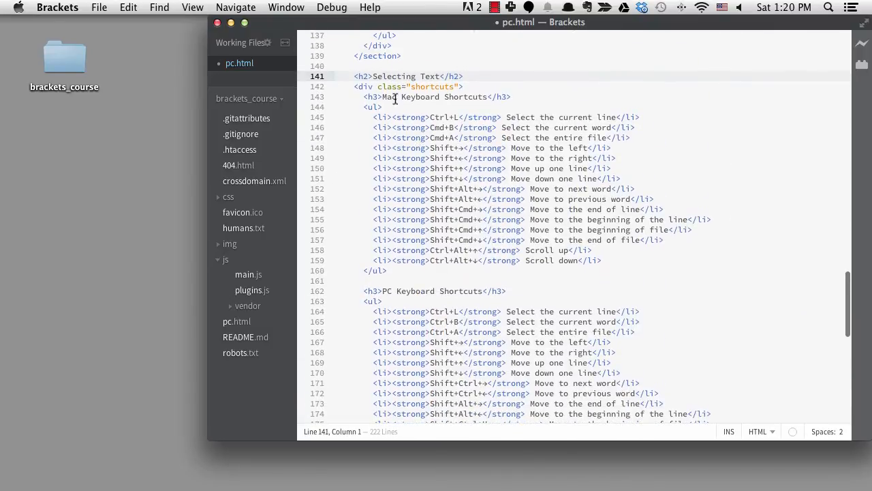
type("sec")
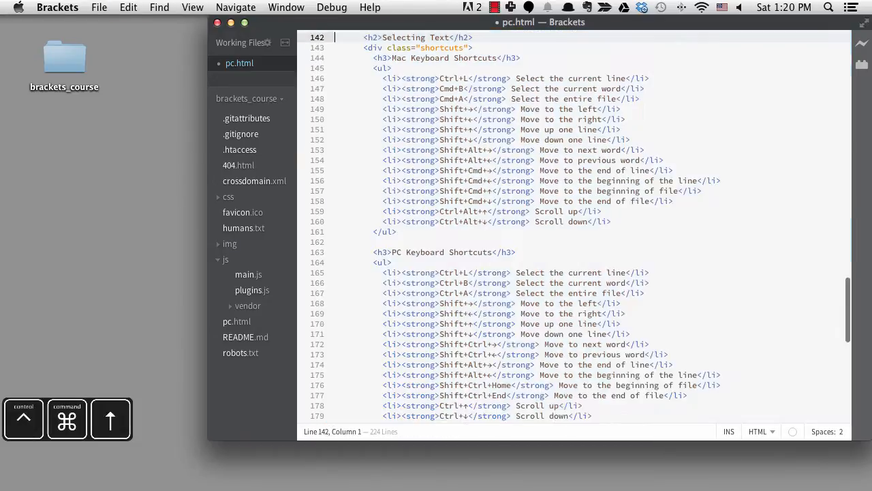
scroll("down", 3)
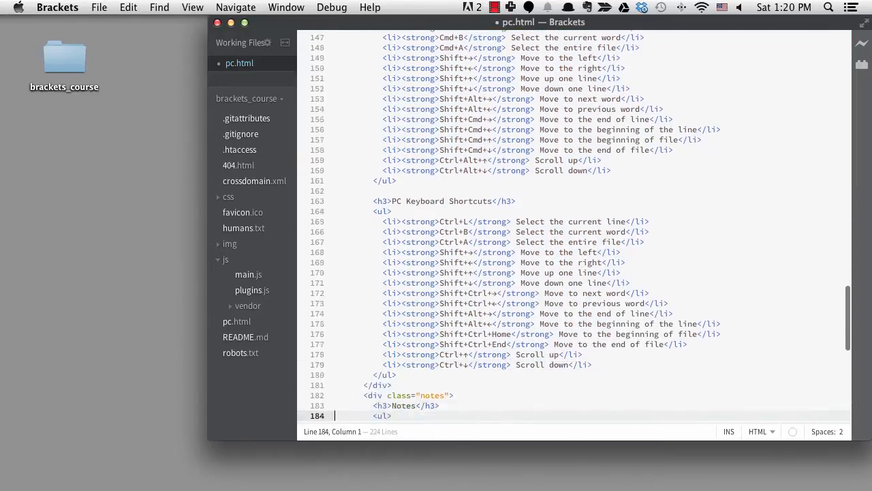
type("section, s")
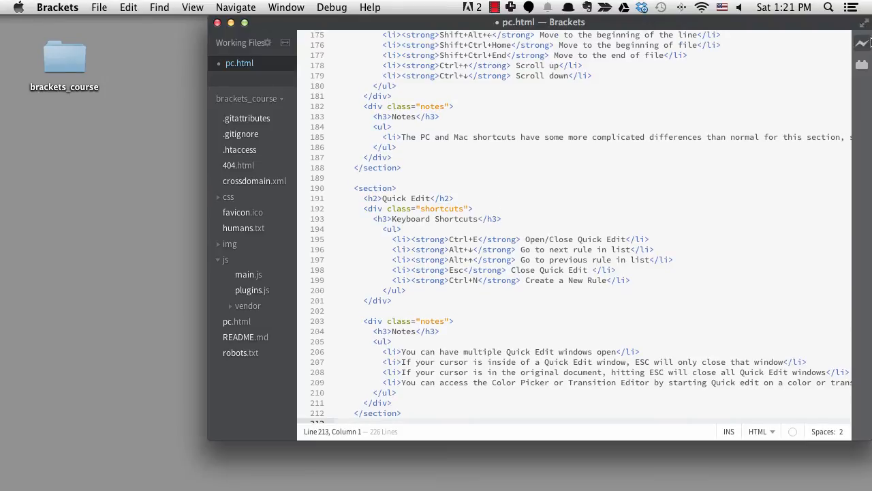
Step: Open the Moving Code Shortcuts bookmark in a new tab and scroll the preview
left_click(862, 43)
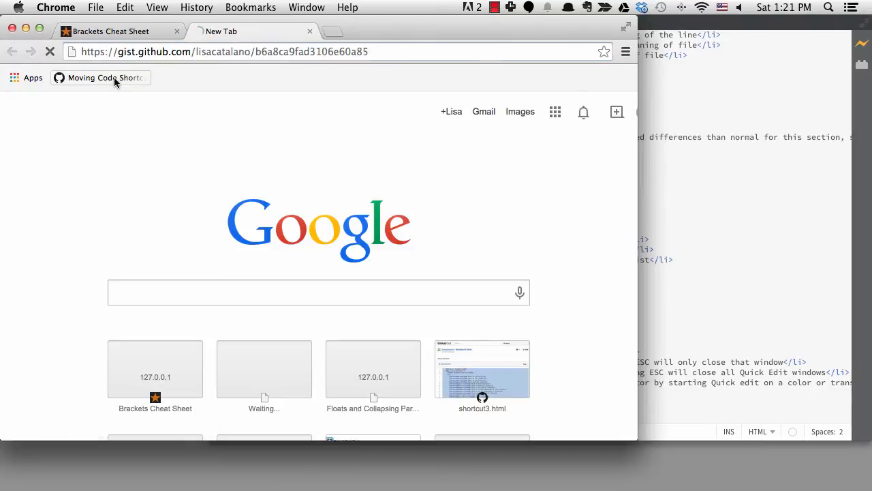
left_click(100, 77)
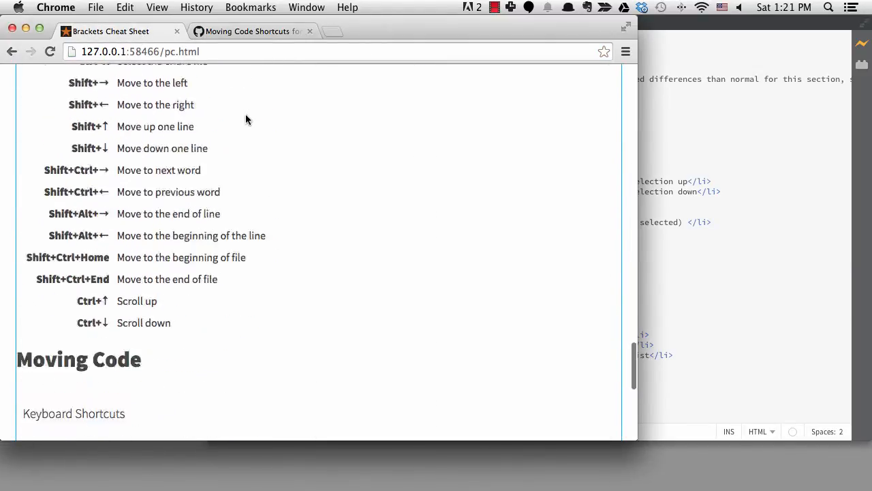
scroll("down", 3)
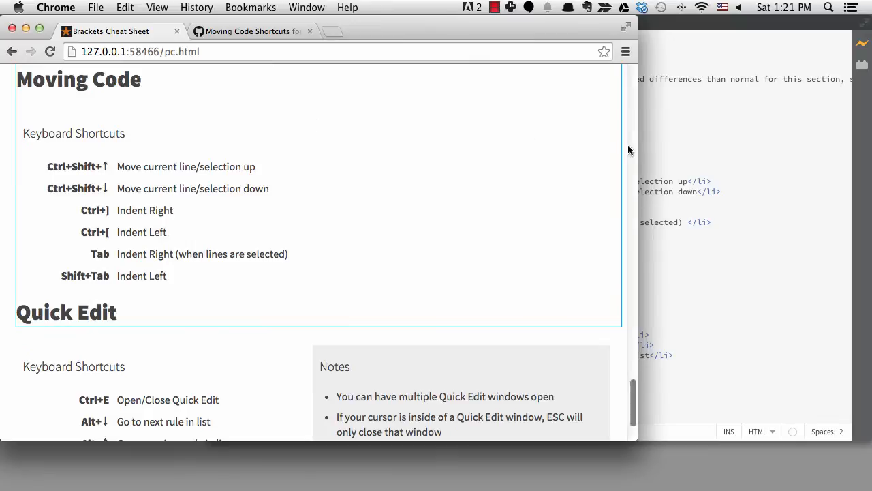